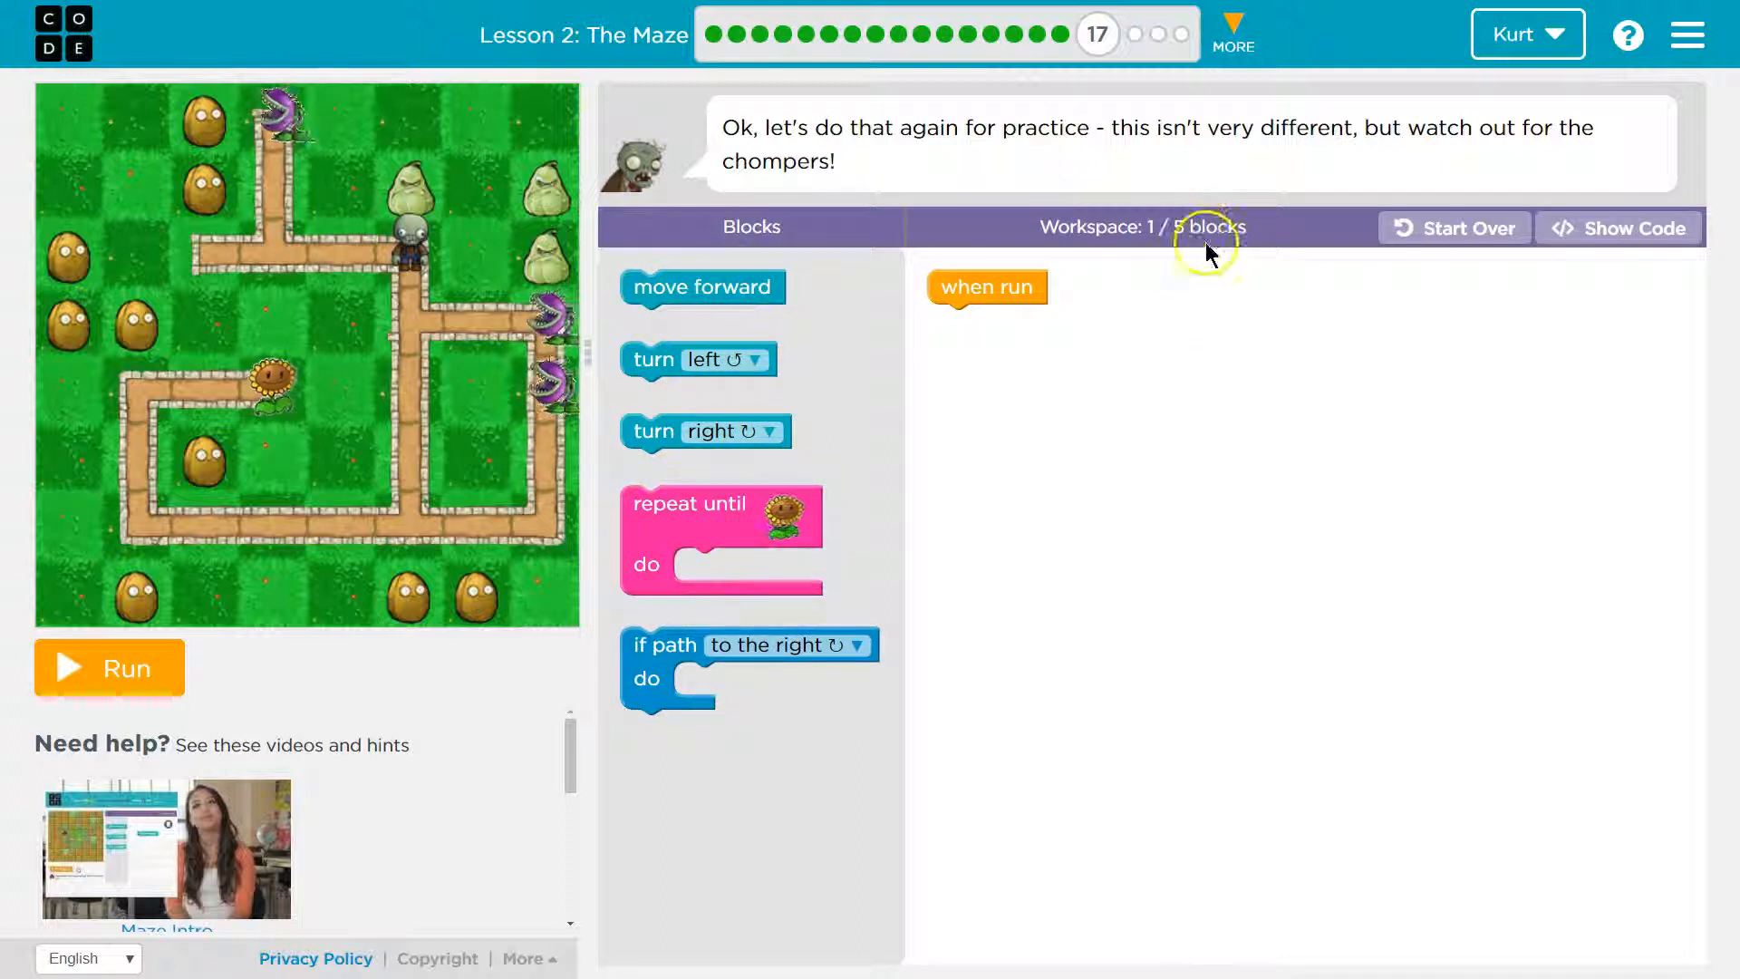
# Fill the repeat-until-sunflower loop with move forward, move forward, turn left and run it
pyautogui.moveTo(688, 504); pyautogui.dragTo(1015, 325)
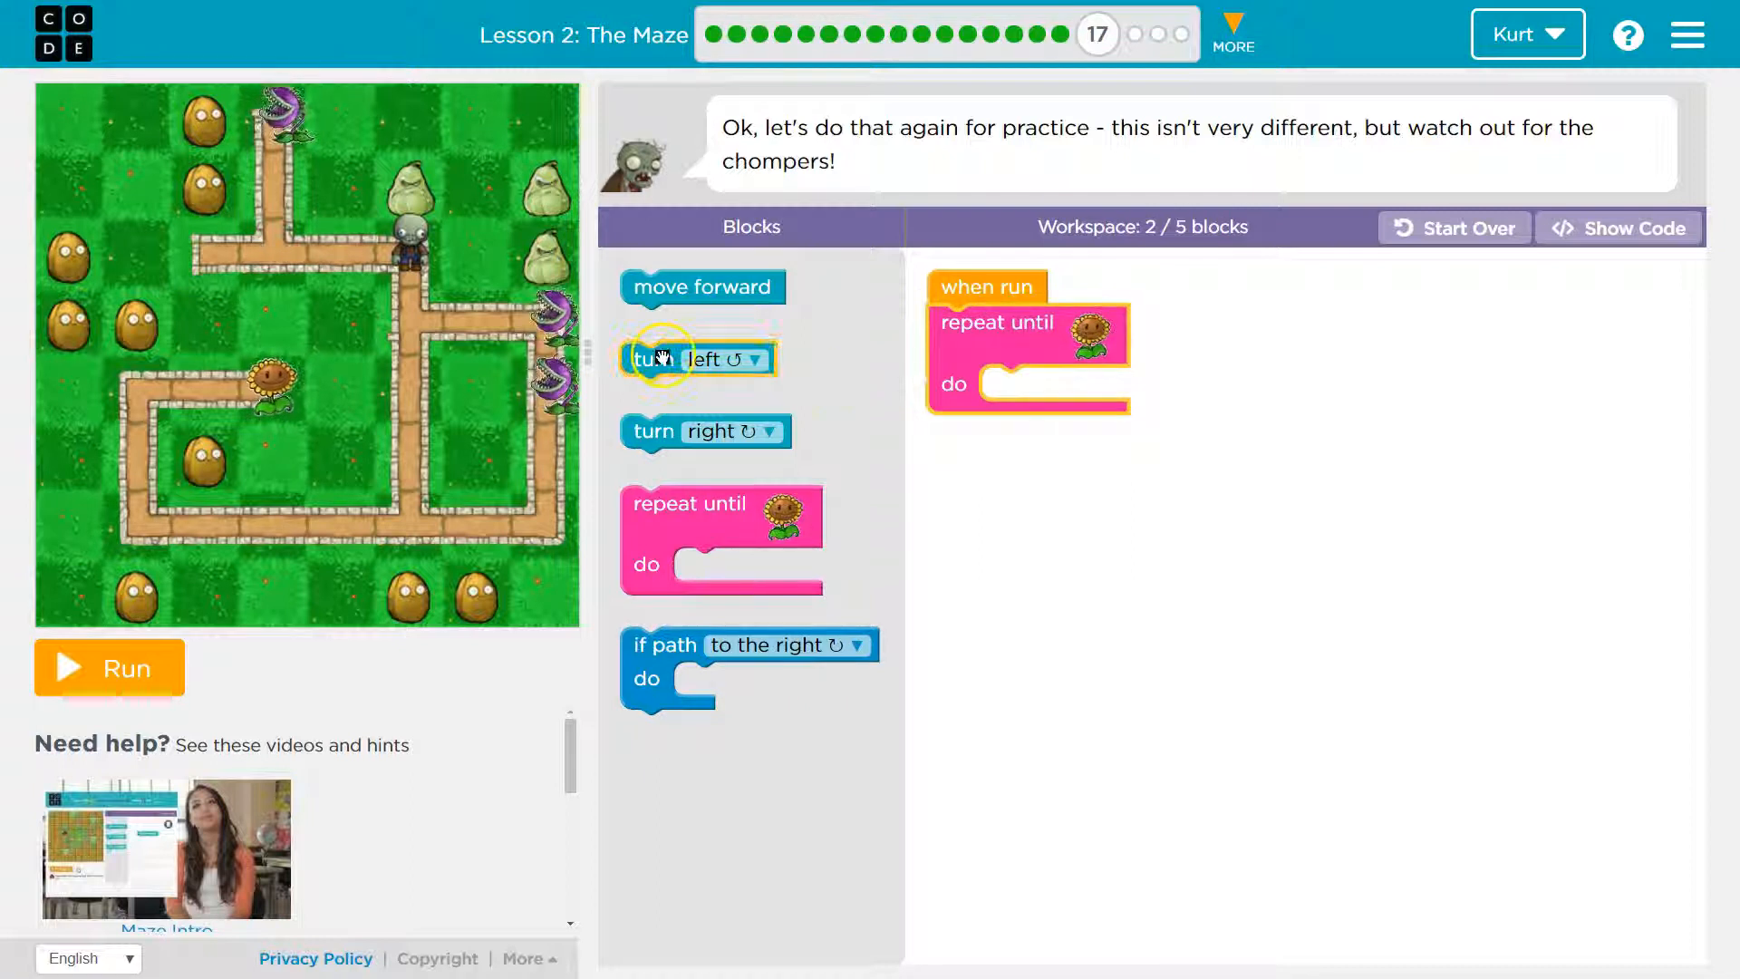
pyautogui.moveTo(701, 286)
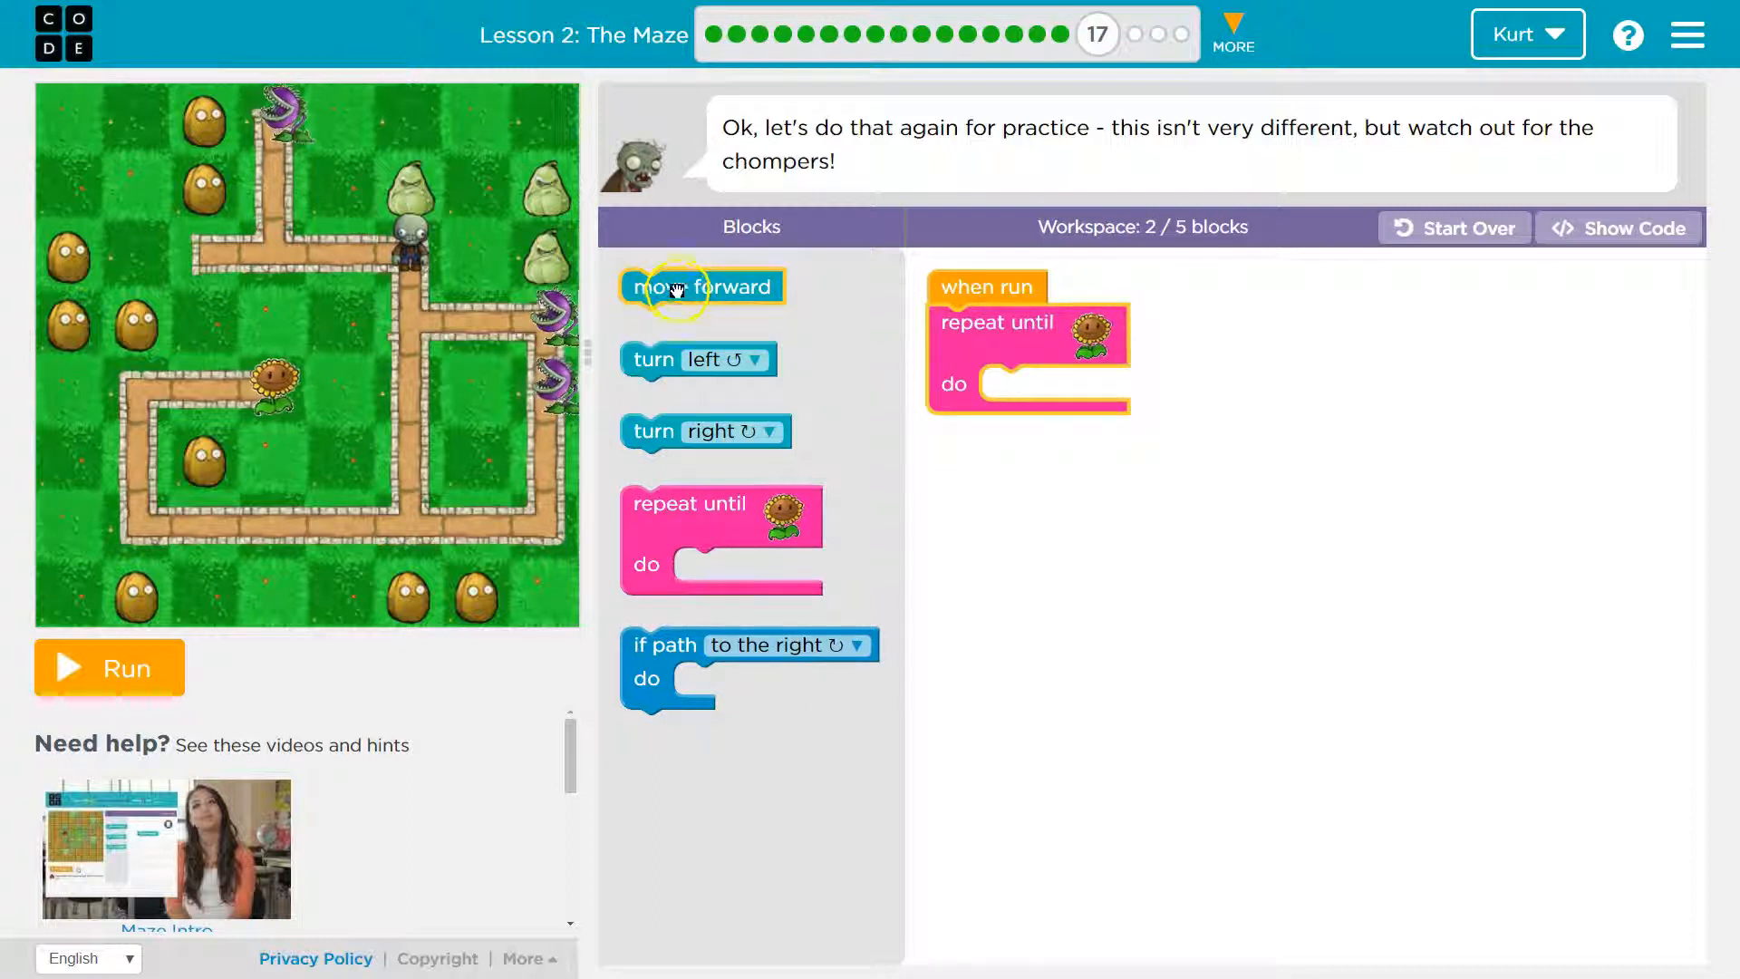
pyautogui.moveTo(702, 287); pyautogui.dragTo(1062, 385)
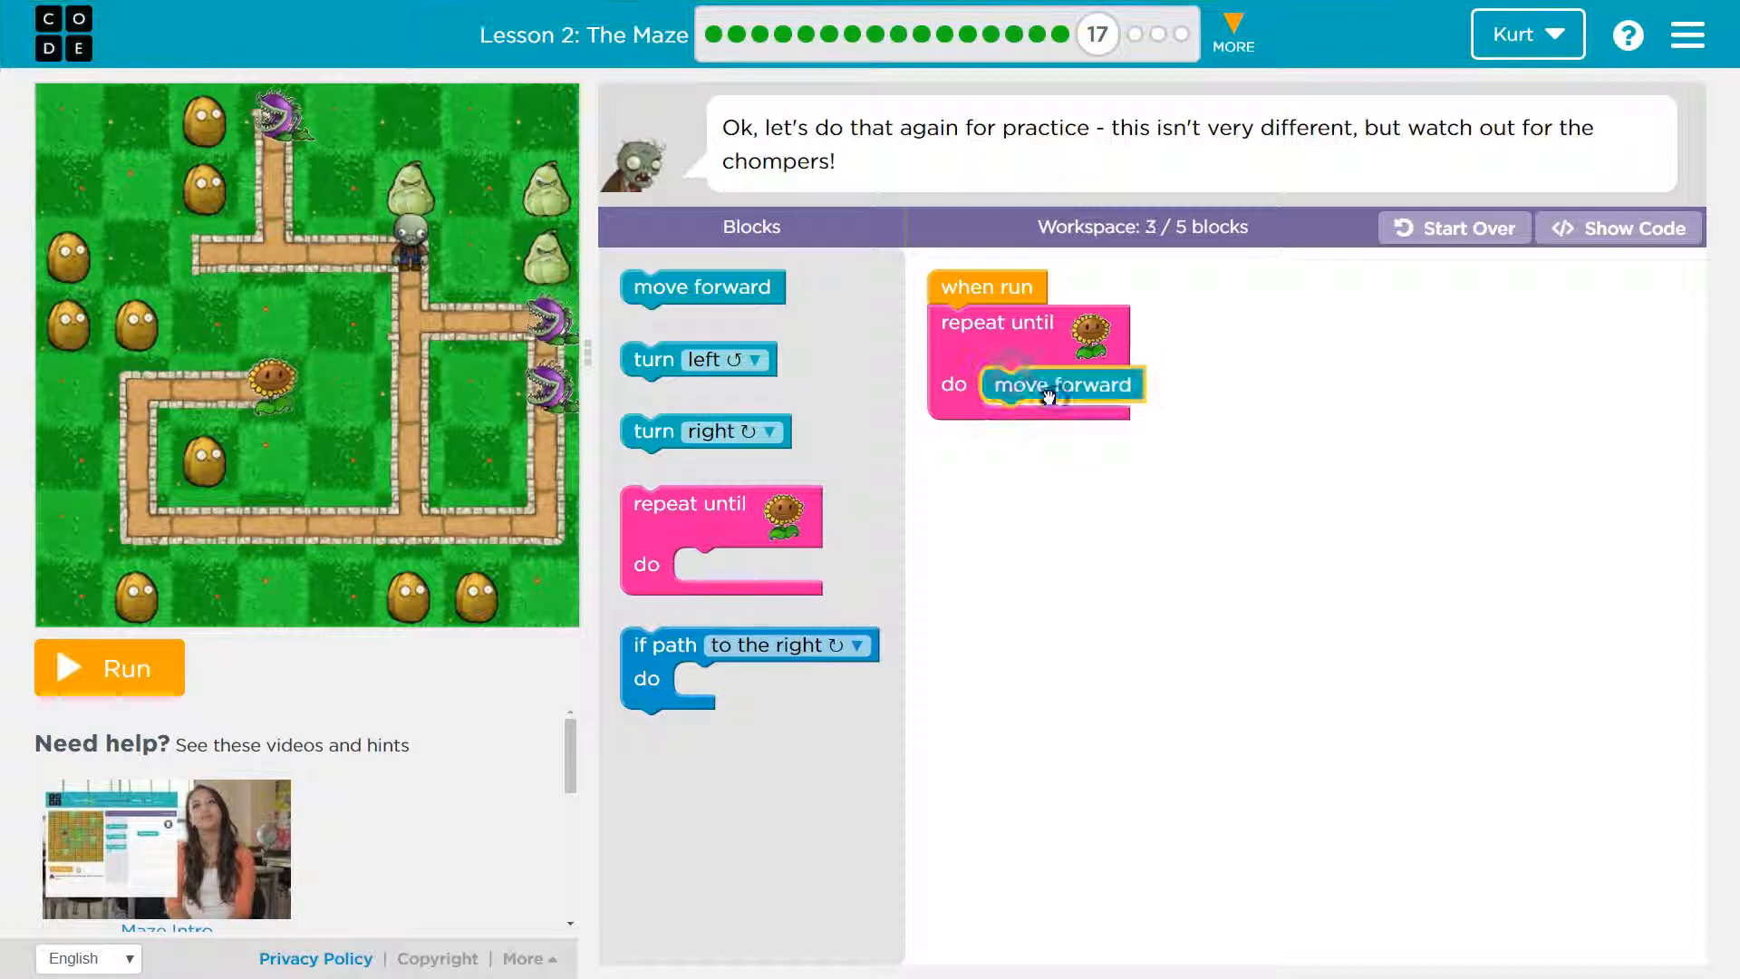
pyautogui.click(107, 668)
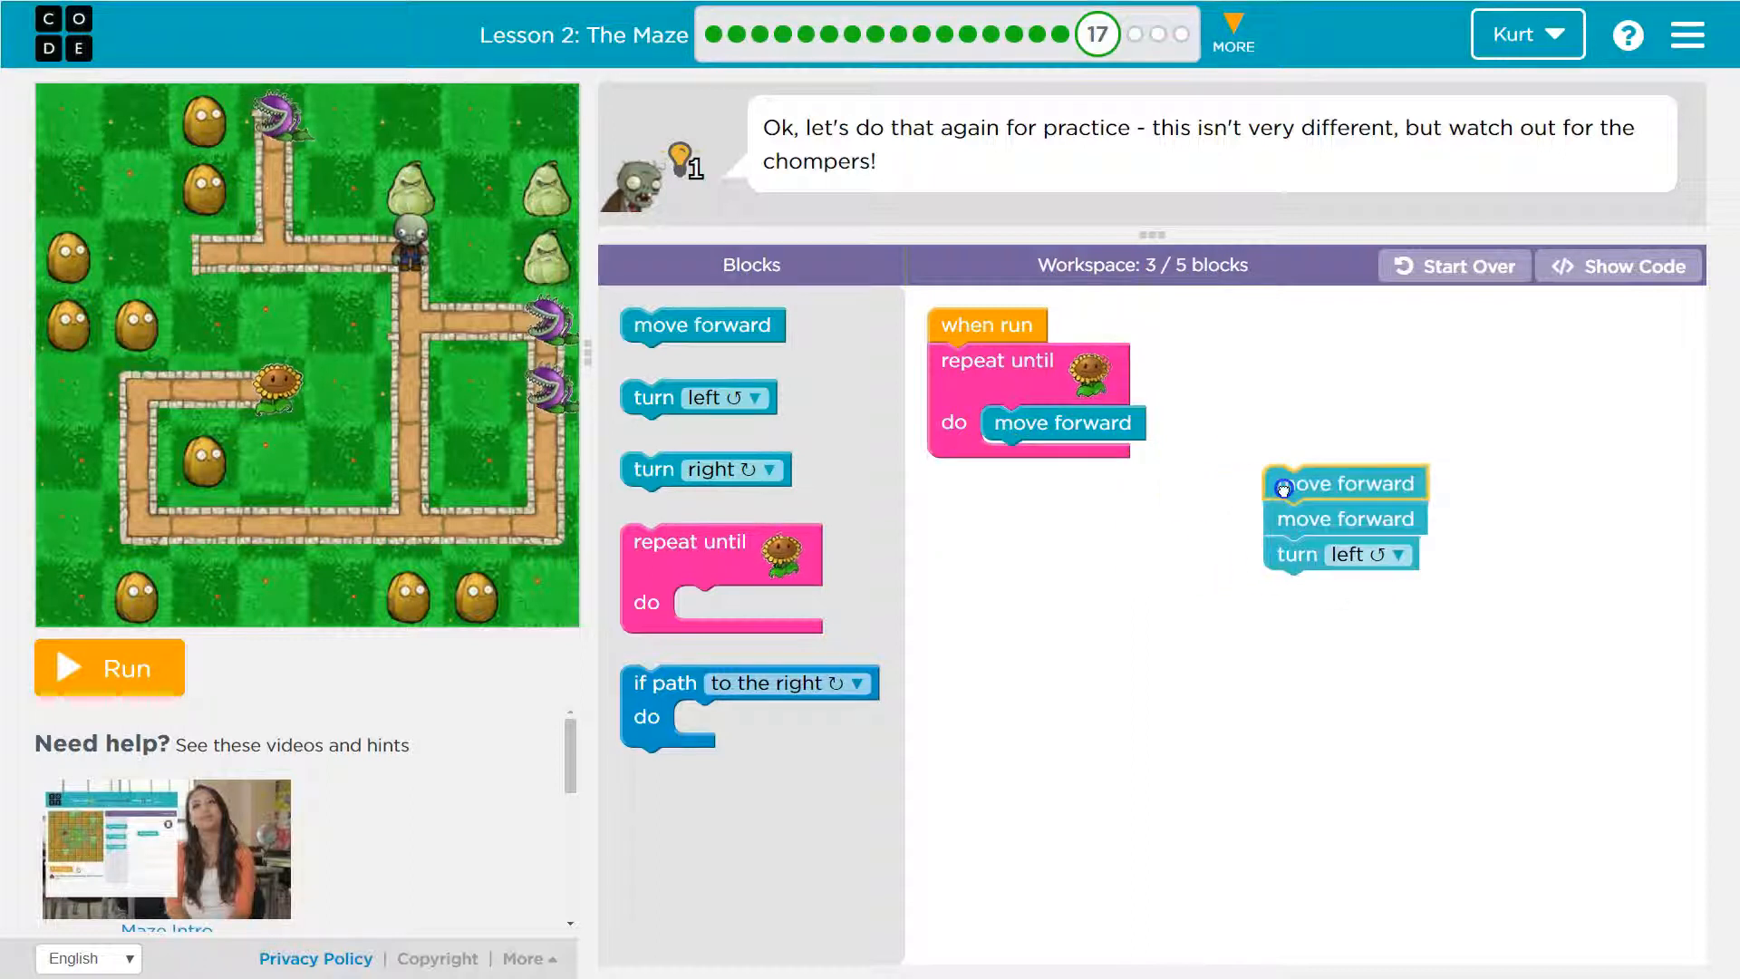
pyautogui.moveTo(1343, 482); pyautogui.dragTo(1064, 424)
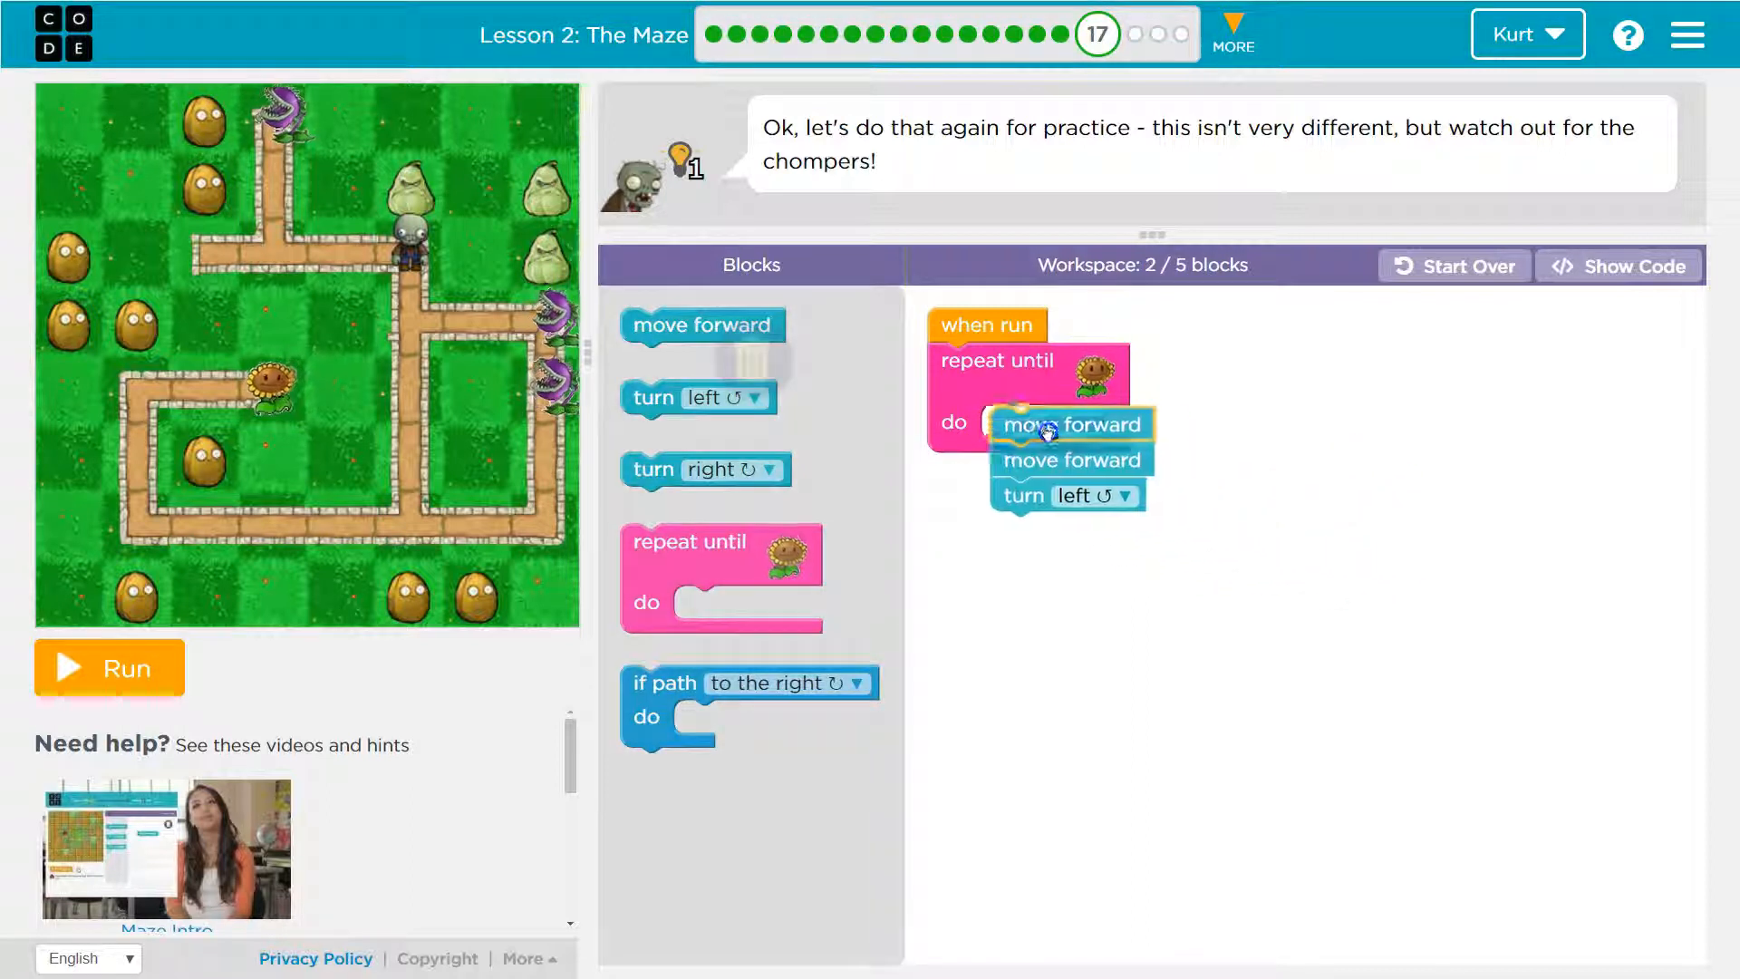
pyautogui.click(107, 667)
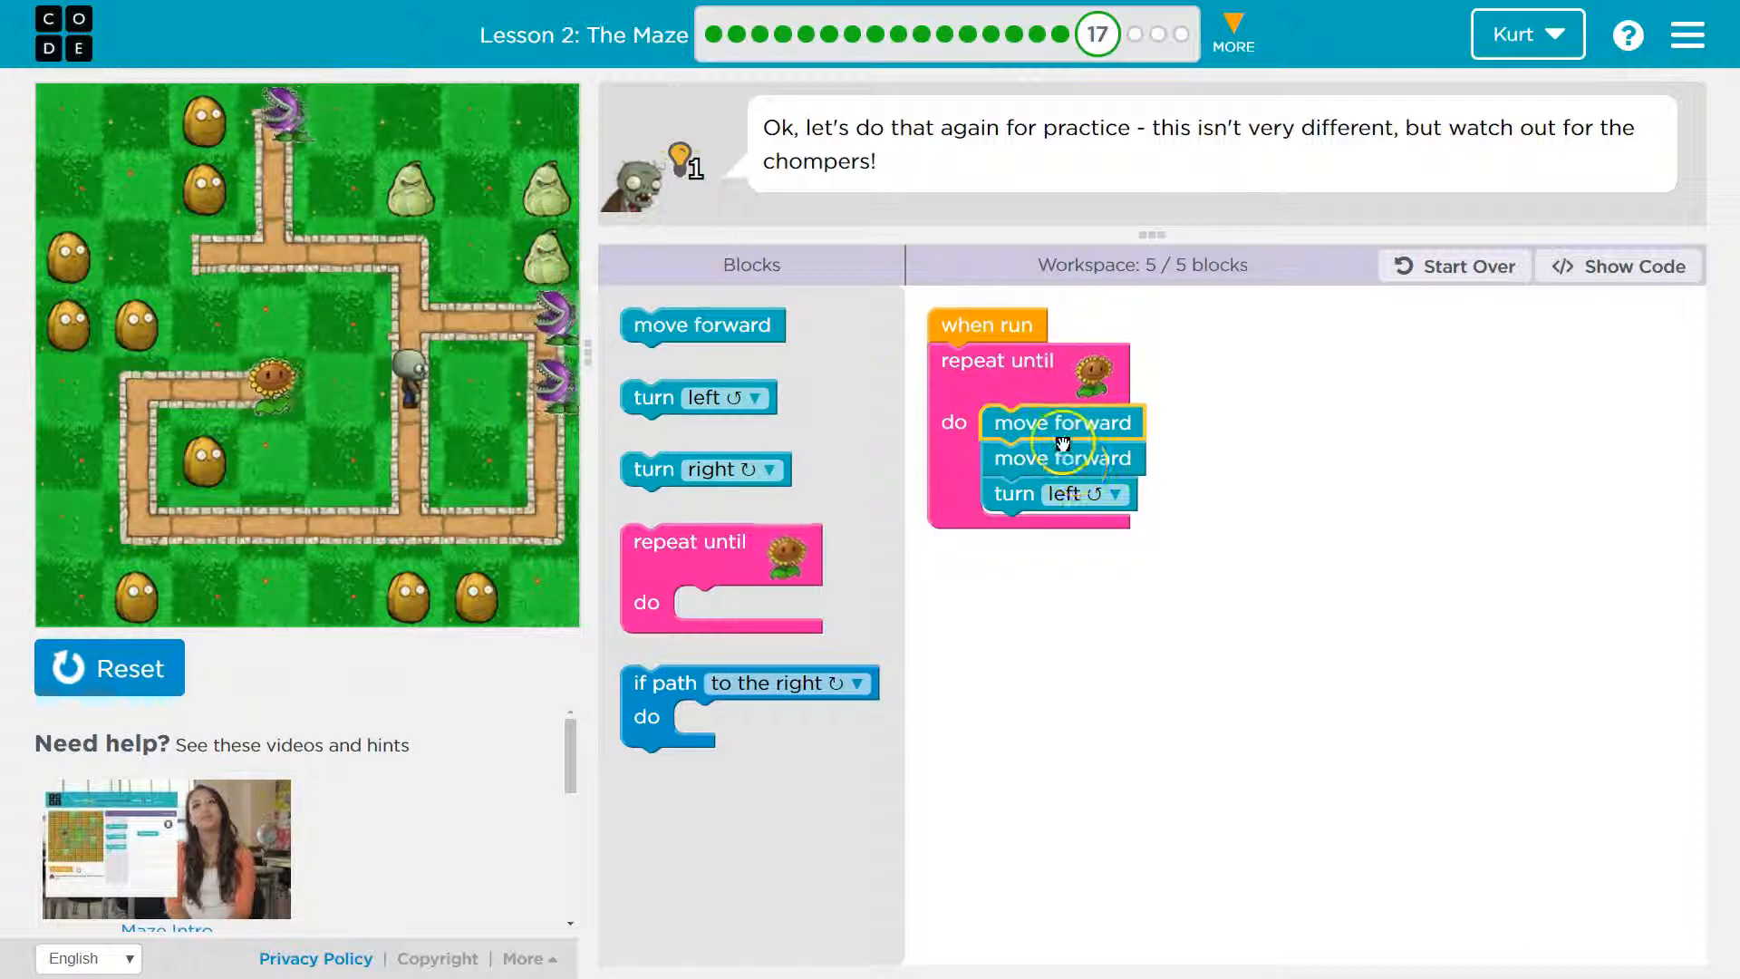
# Replace the extra move and left turn with an if-path-right check that turns right
pyautogui.moveTo(1060, 458); pyautogui.dragTo(1155, 563)
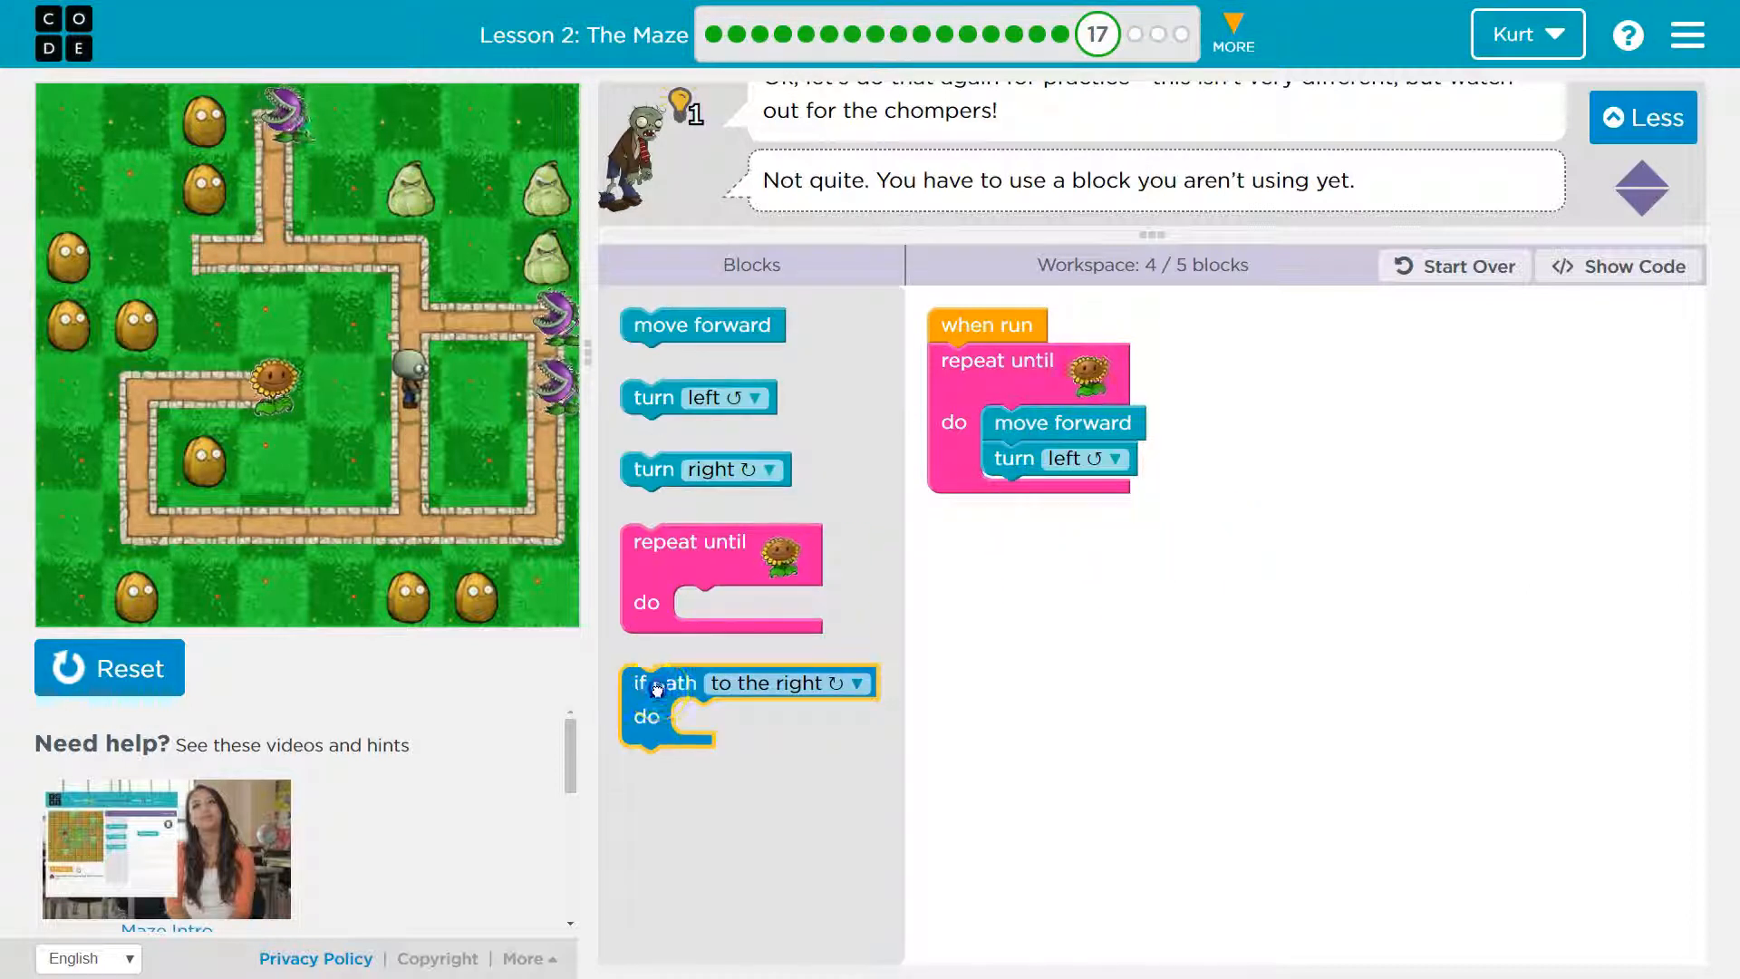
pyautogui.moveTo(659, 683); pyautogui.dragTo(1032, 500)
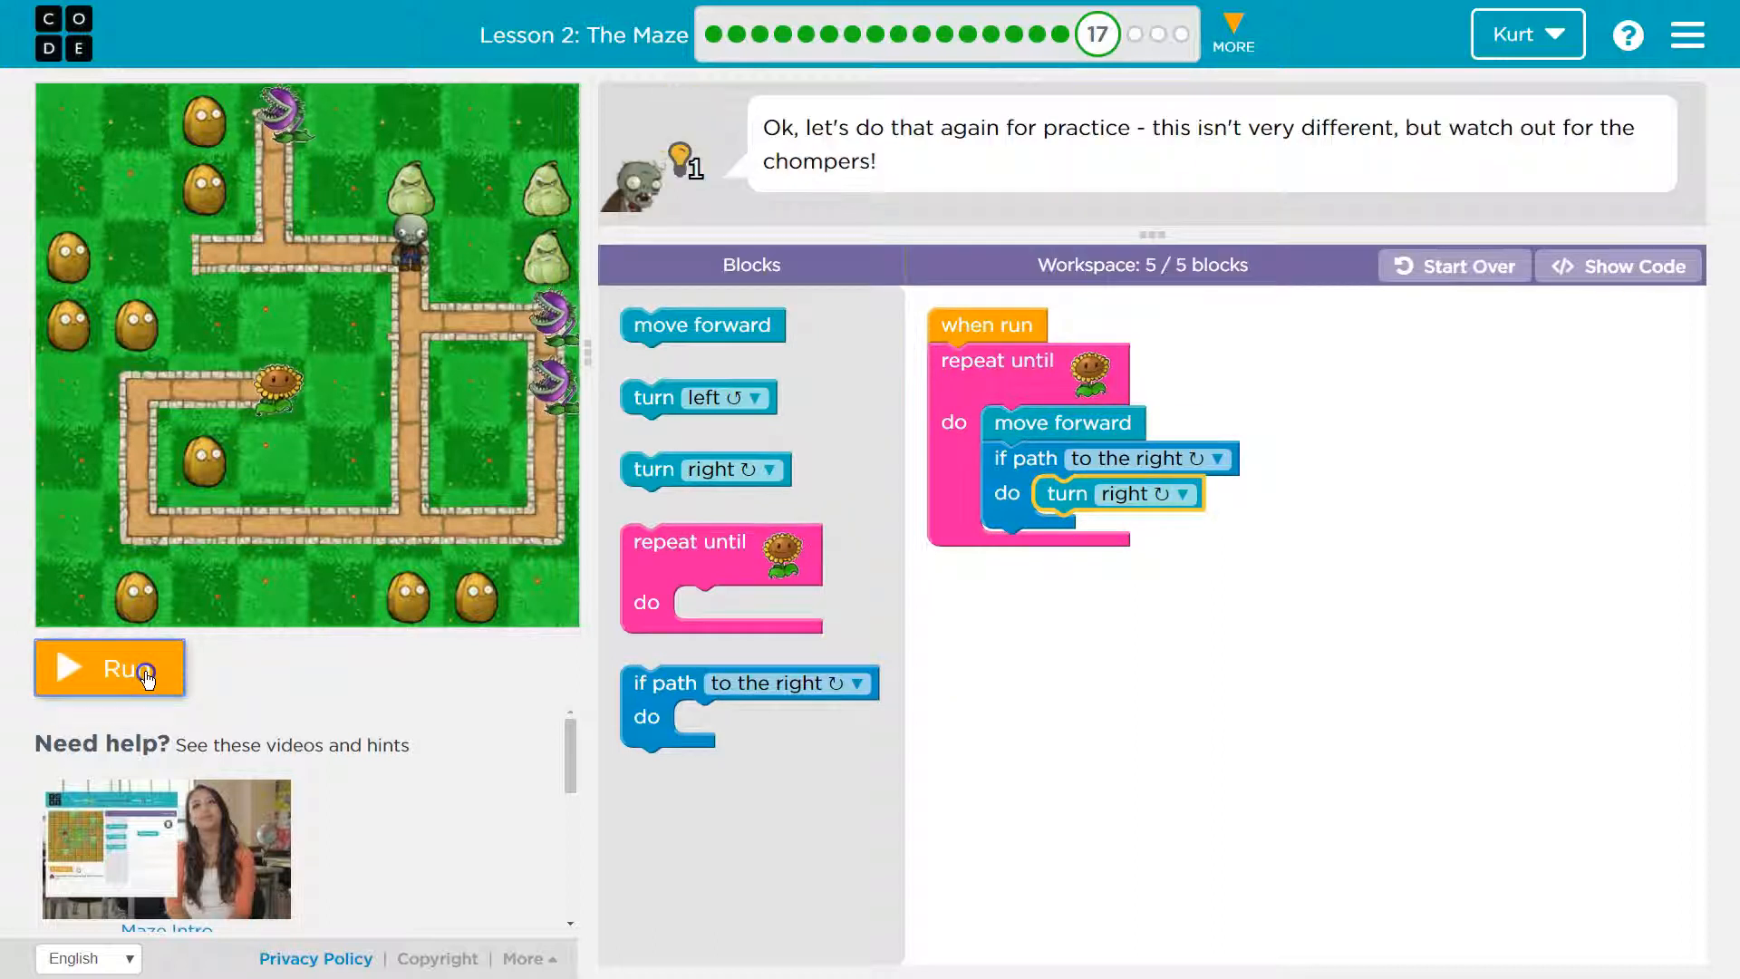
# Run the final loop so the zombie reaches the flower and Puzzle 17 completes
pyautogui.click(109, 667)
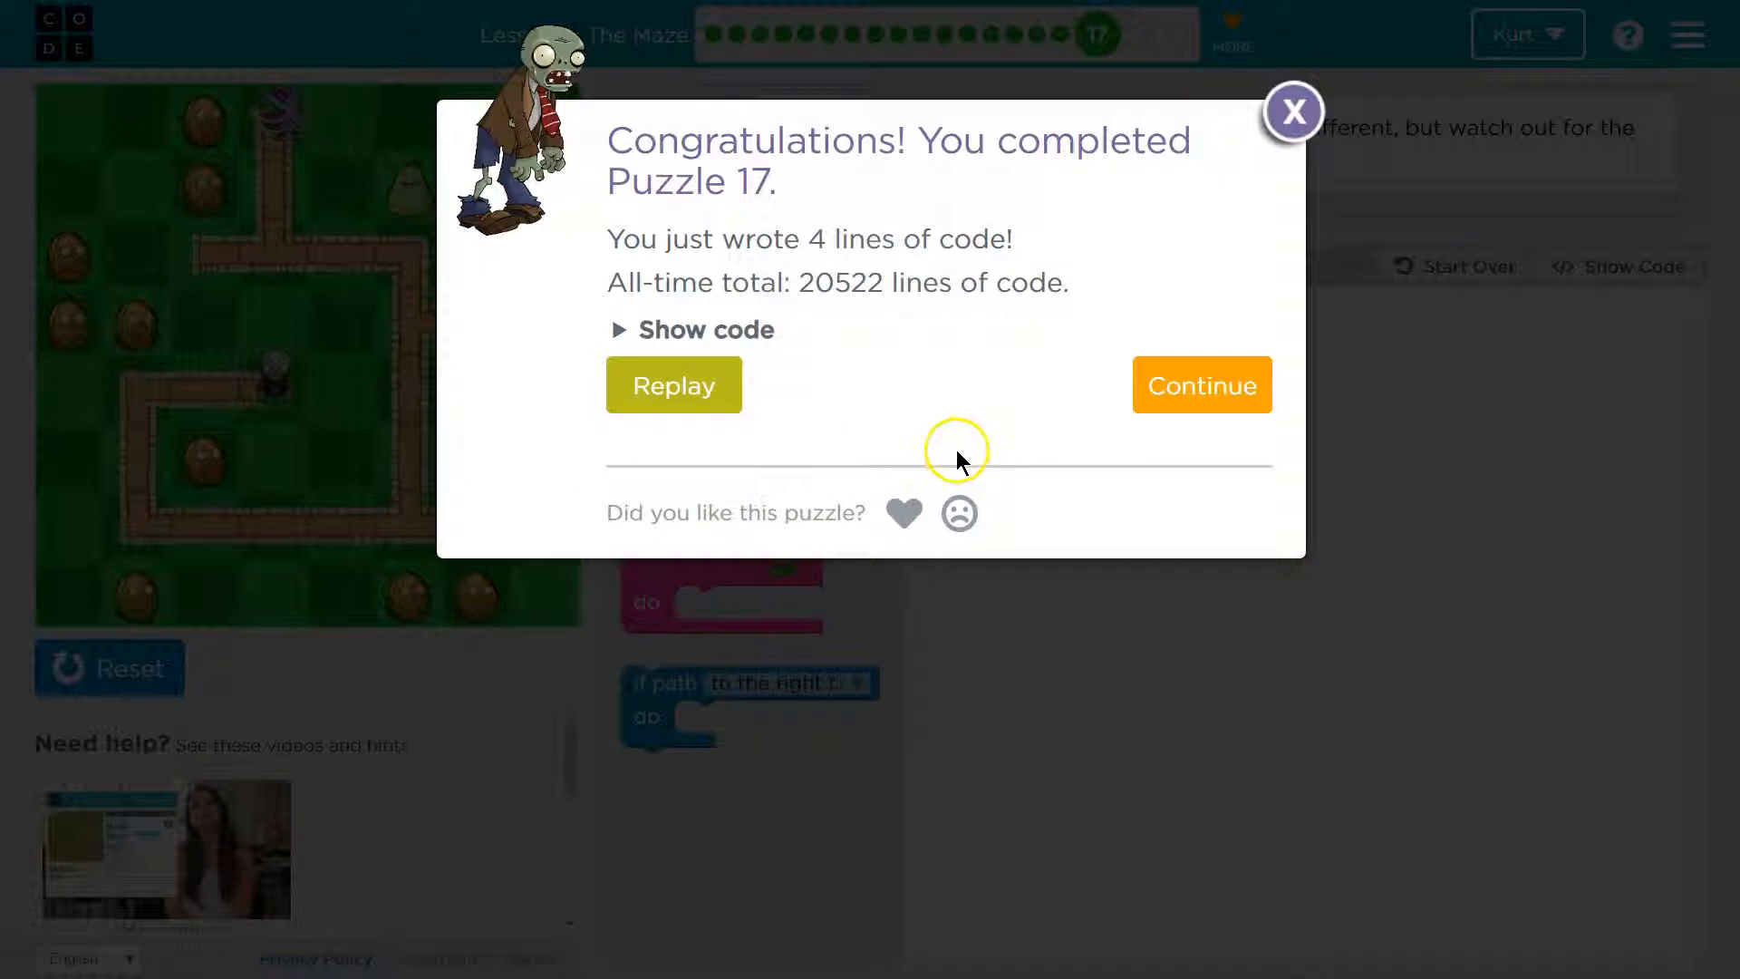
pyautogui.moveTo(961, 451)
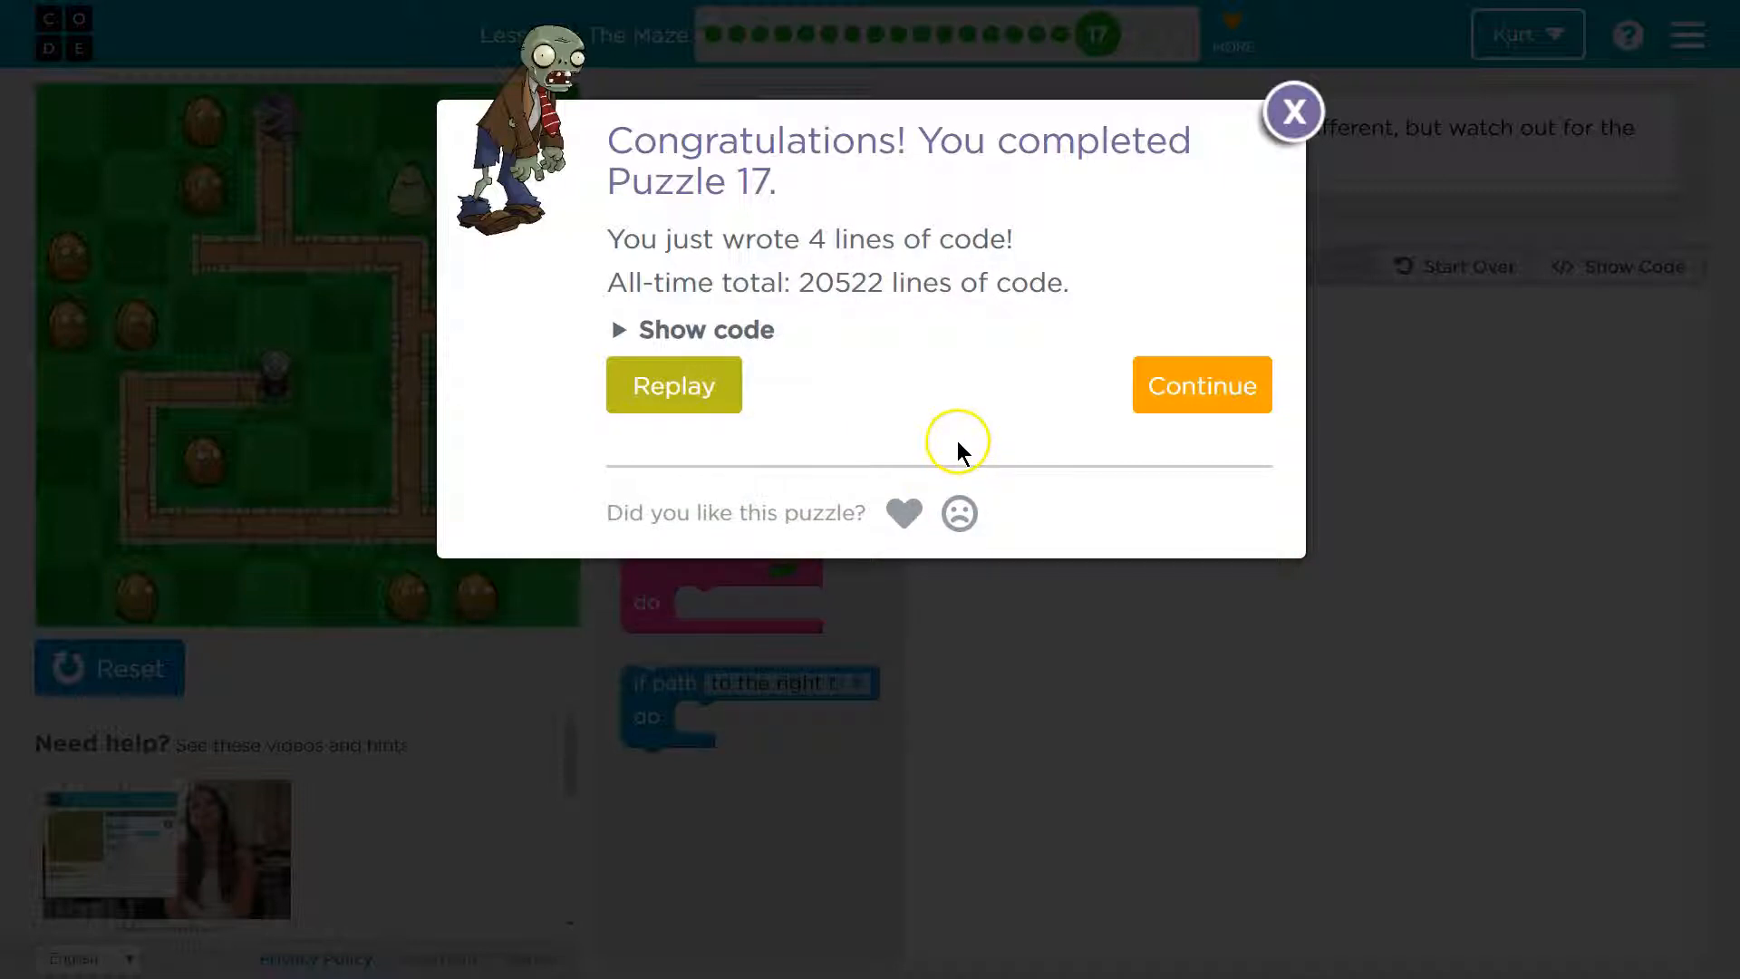